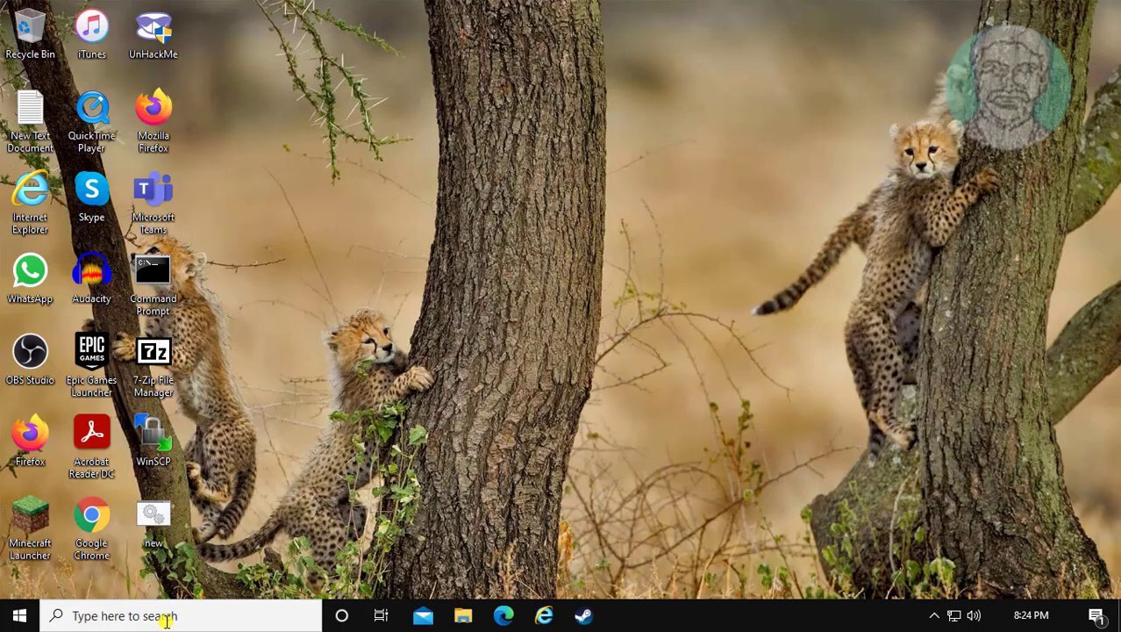
# Step: Search the taskbar for Control Panel so it appears as the best match
pyautogui.write('control panel')
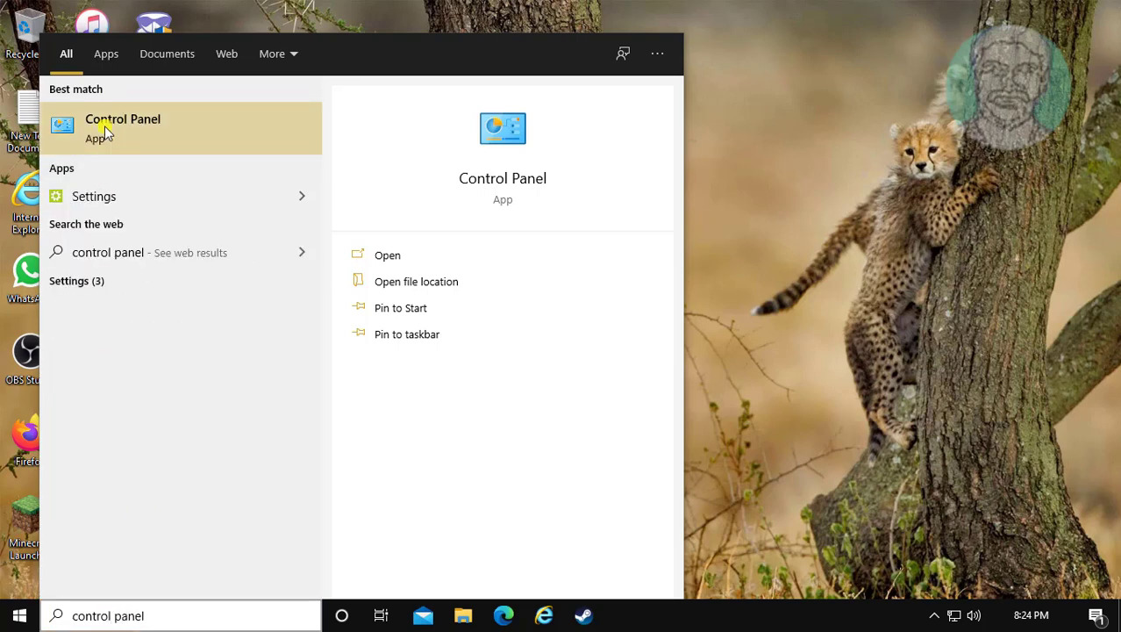
# Step: Show Control Panel's Troubleshooting All Categories list down to Windows Update
pyautogui.click(123, 119)
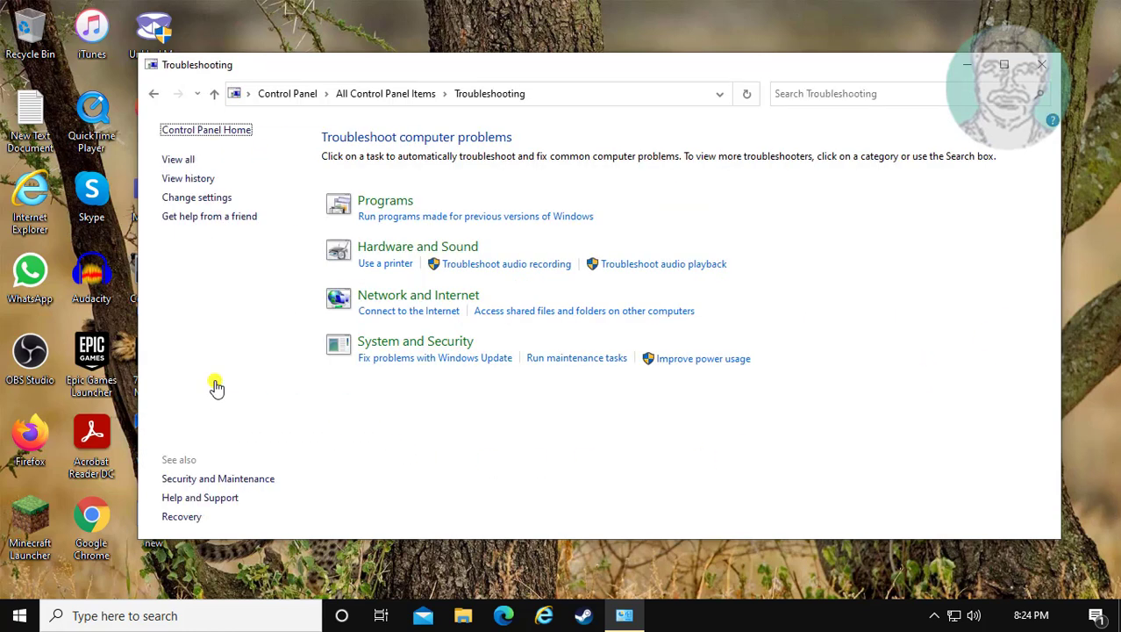
pyautogui.click(178, 158)
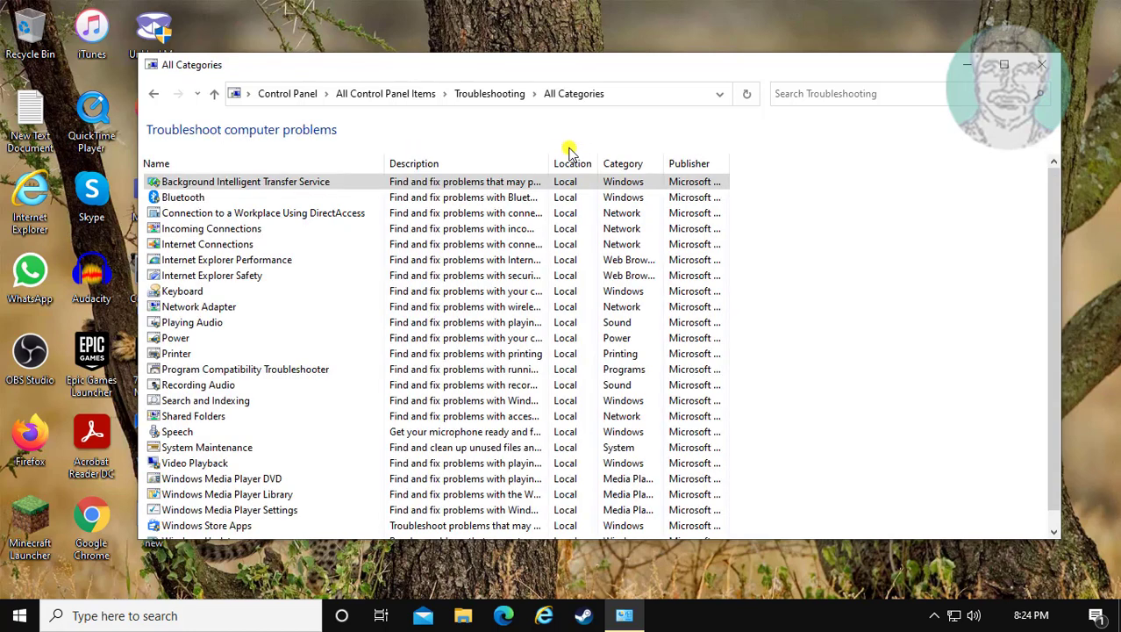
pyautogui.scroll(-3)
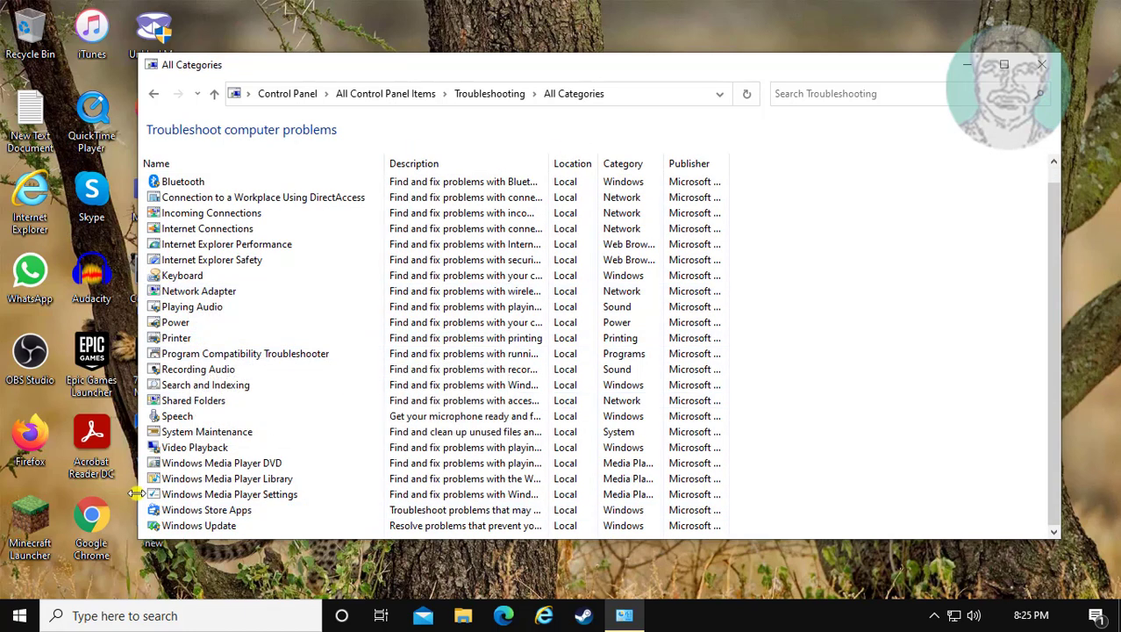
# Step: Run Windows Media Player Settings troubleshooter, apply the reset-to-defaults fix, and close it
pyautogui.doubleClick(228, 495)
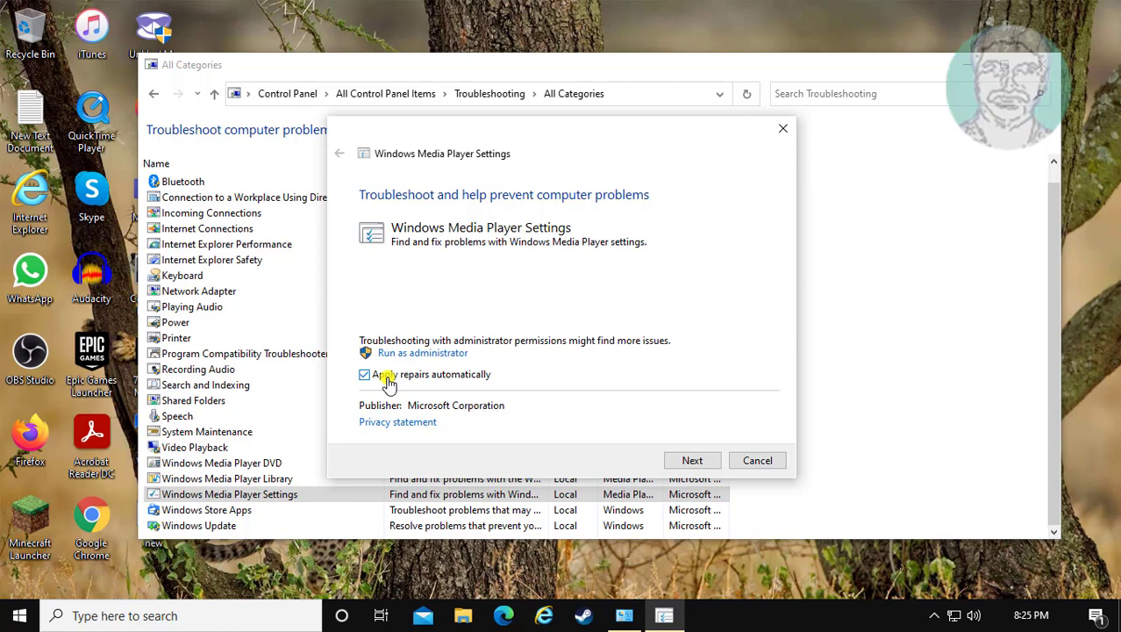
pyautogui.moveTo(319, 368)
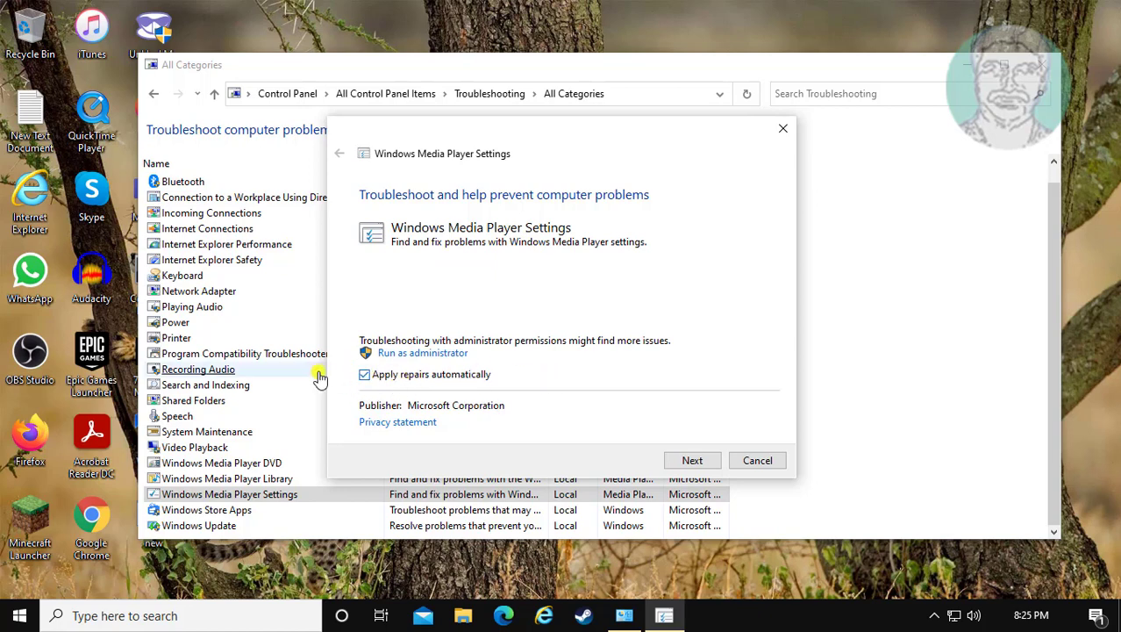
pyautogui.click(691, 459)
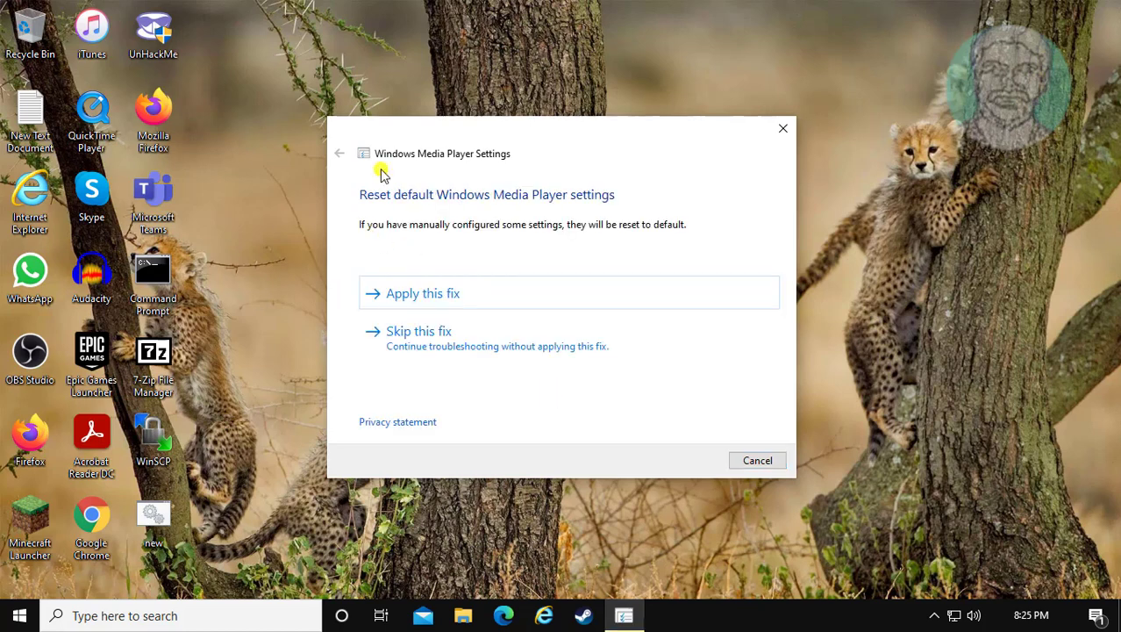
pyautogui.click(423, 293)
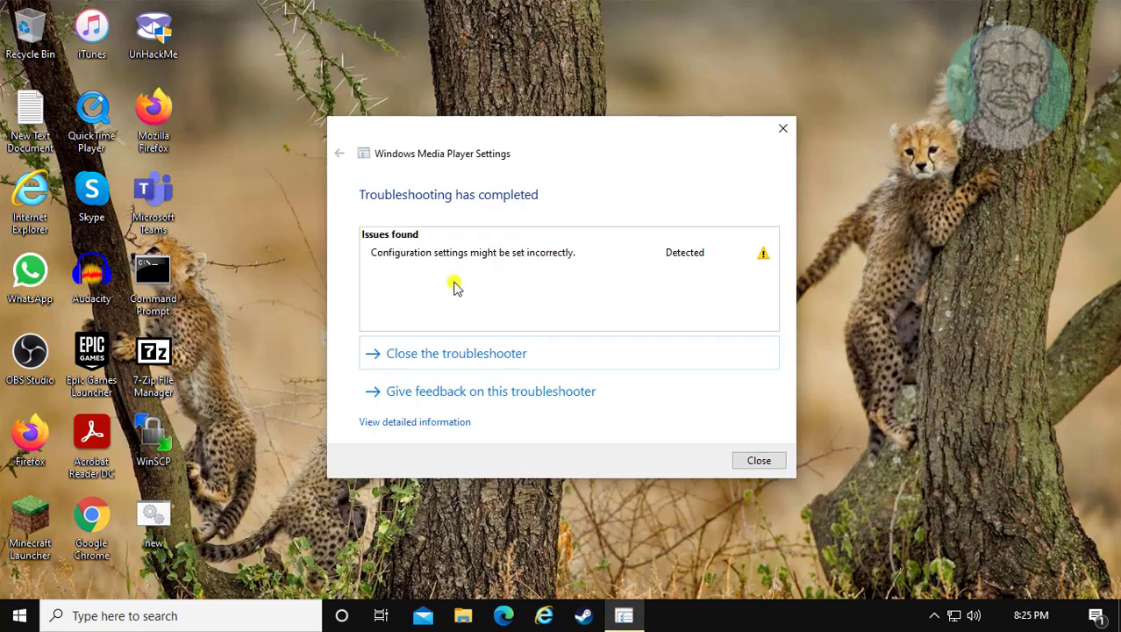
pyautogui.moveTo(758, 460)
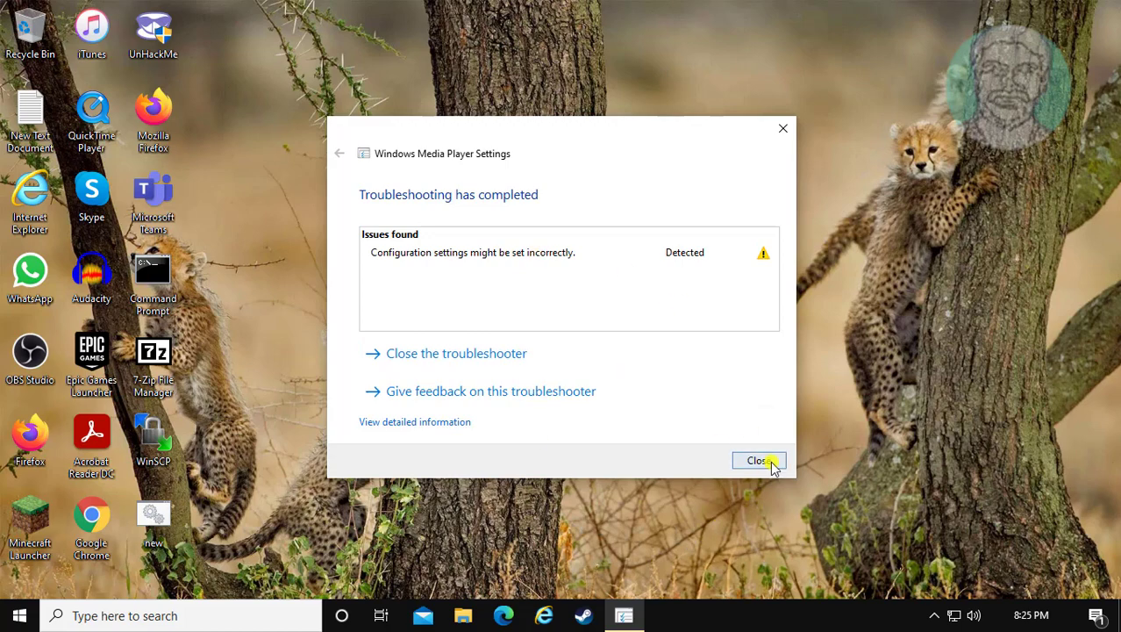
pyautogui.click(758, 460)
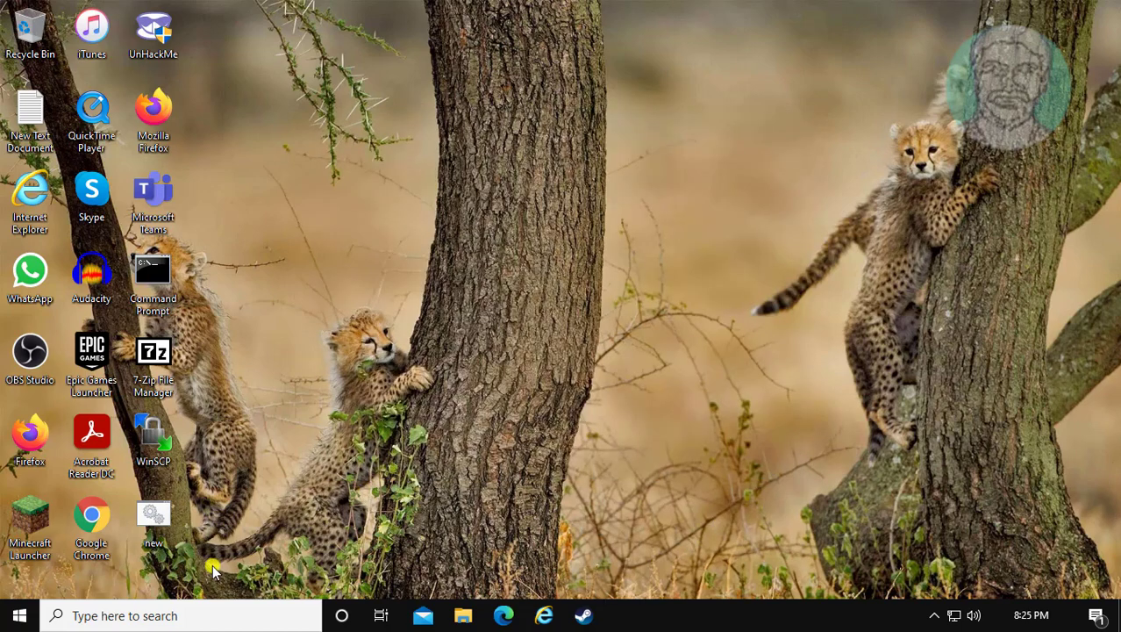
# Step: Reach Additional troubleshooters via Settings > Update & Security > Troubleshoot
pyautogui.click(20, 614)
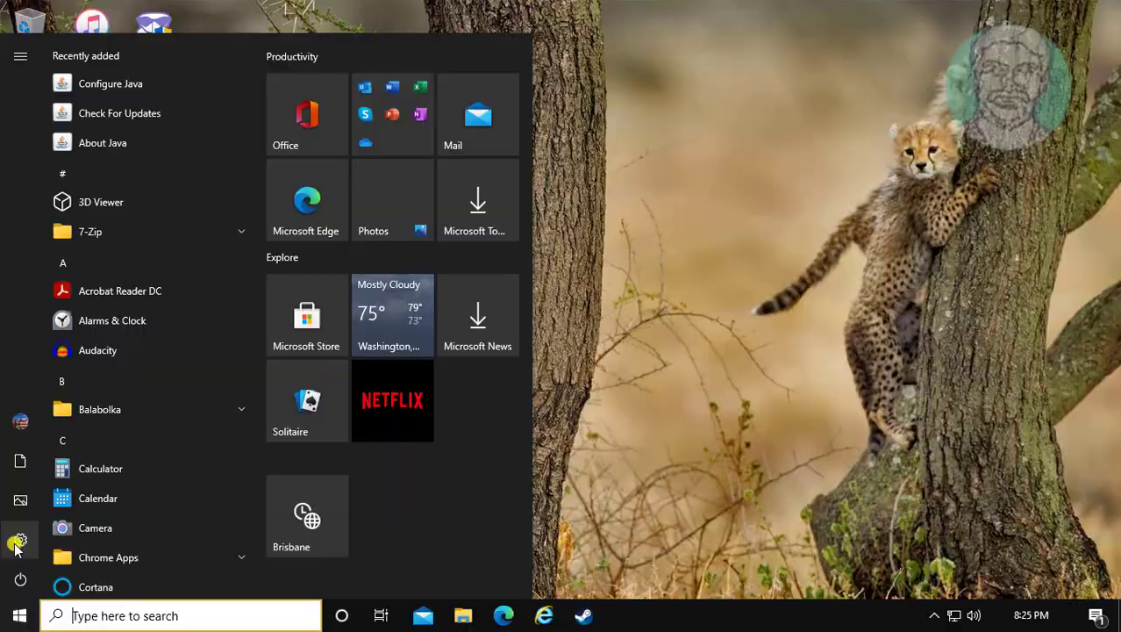
pyautogui.click(20, 540)
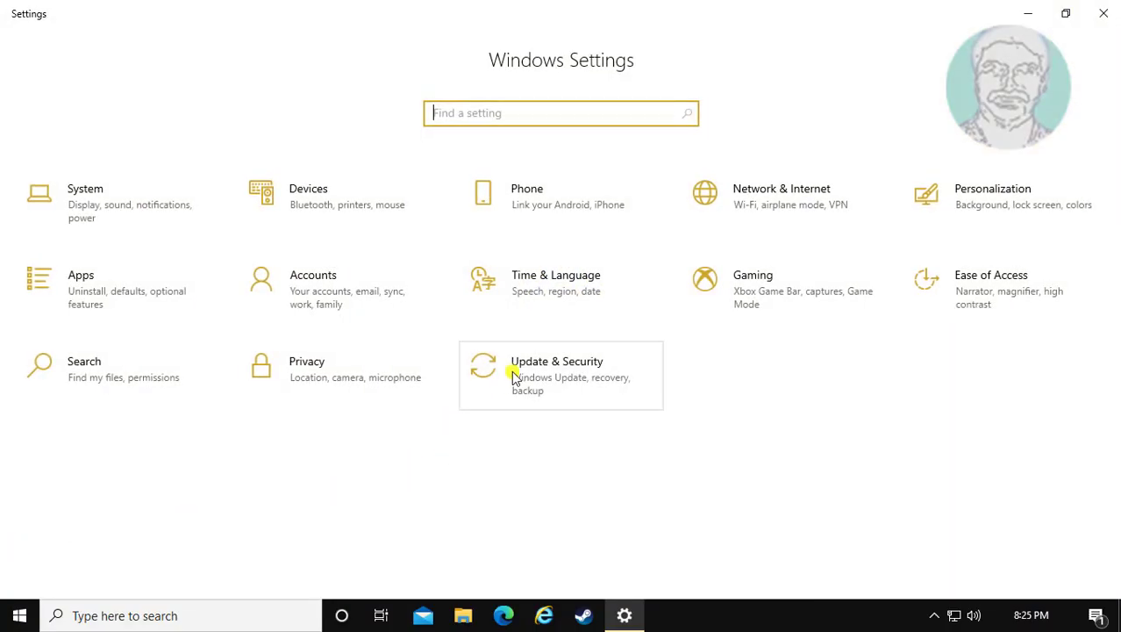
pyautogui.click(557, 362)
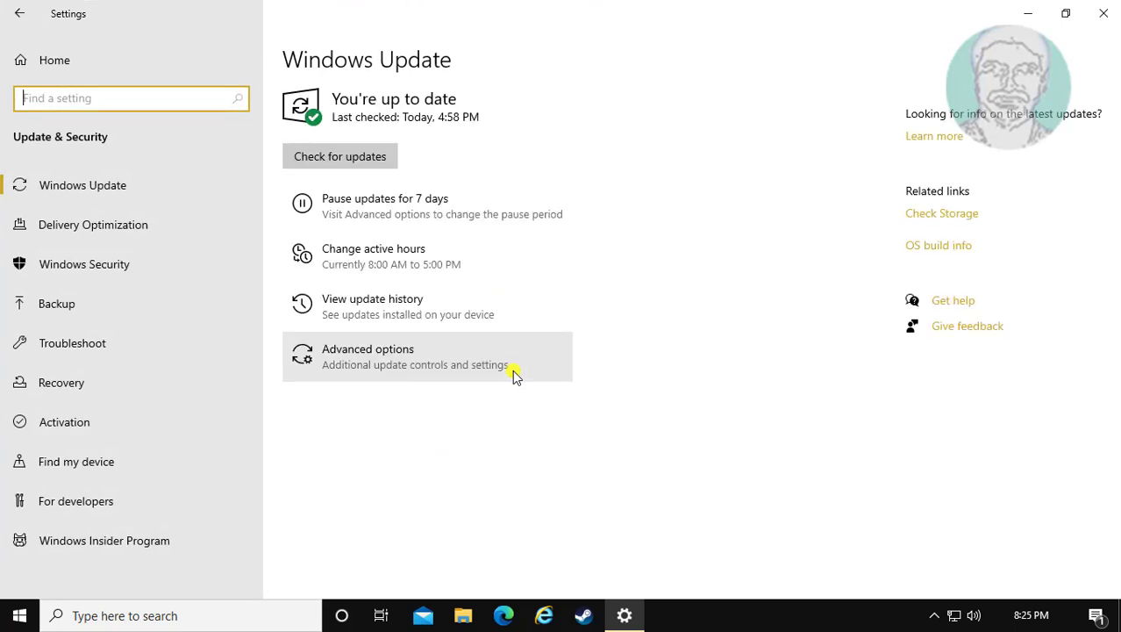
pyautogui.click(72, 342)
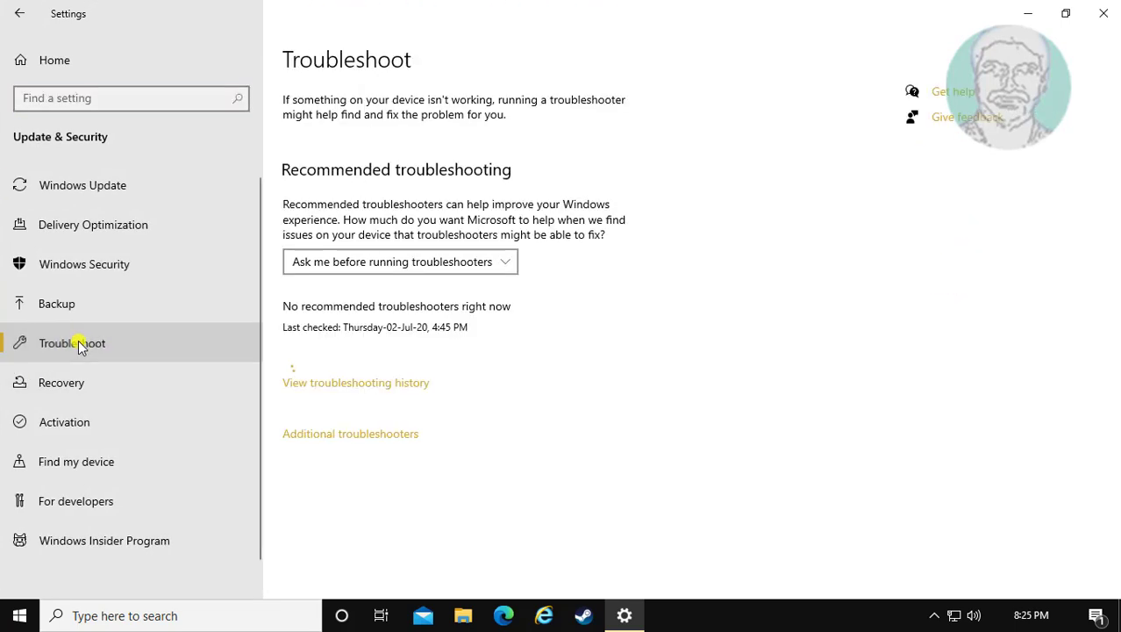
pyautogui.moveTo(374, 429)
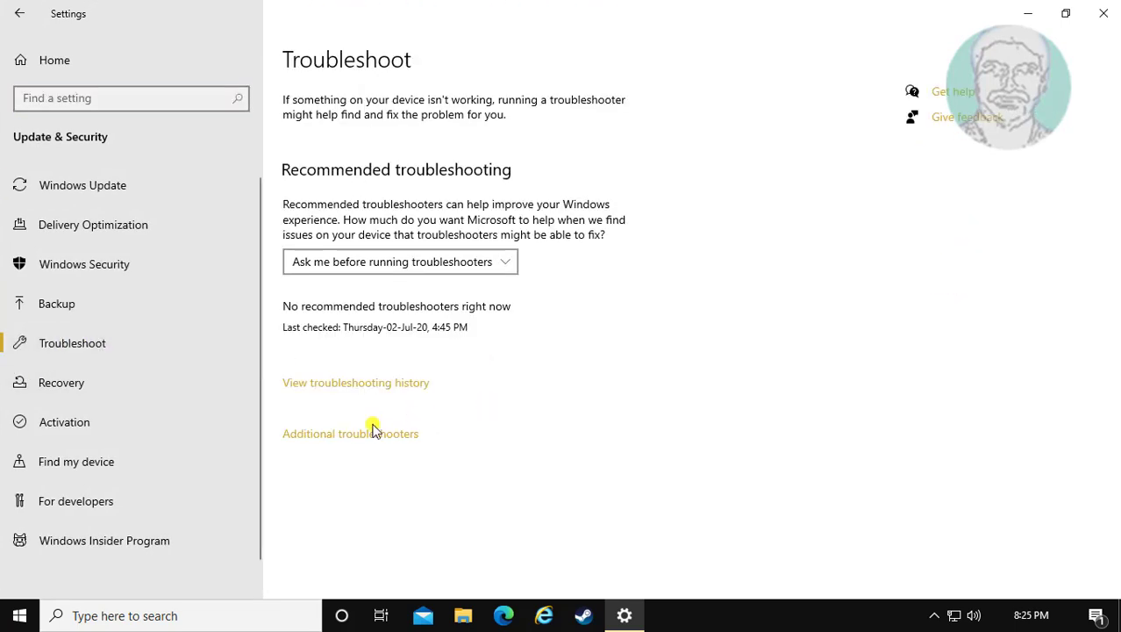
pyautogui.click(351, 432)
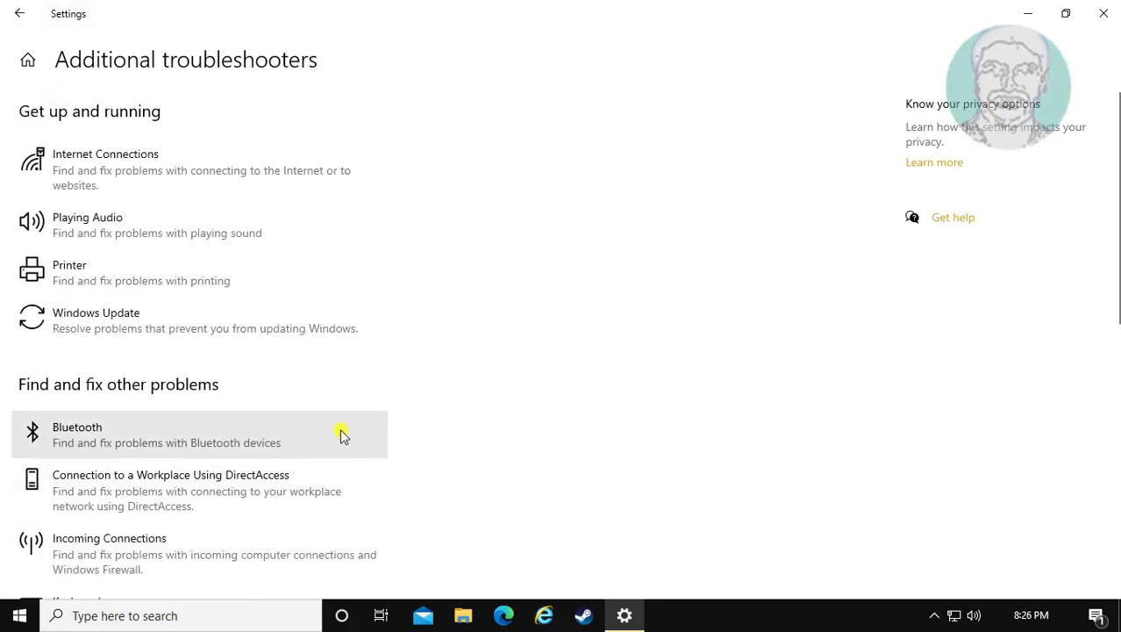
# Step: Locate Video Playback in the additional troubleshooters list and run it
pyautogui.scroll(-3)
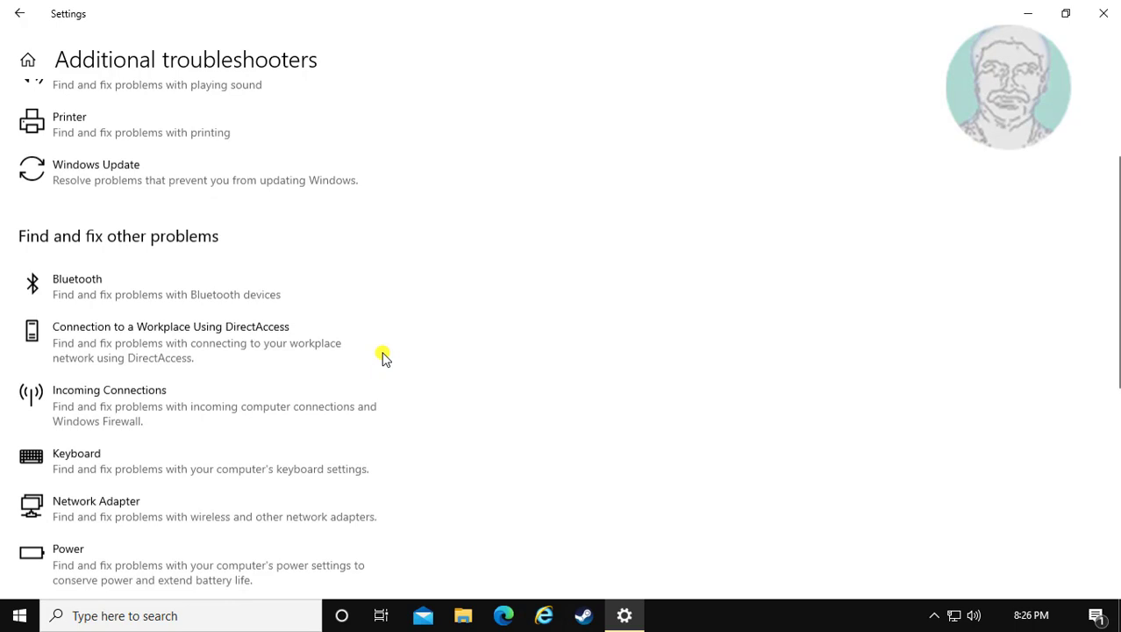
pyautogui.scroll(-3)
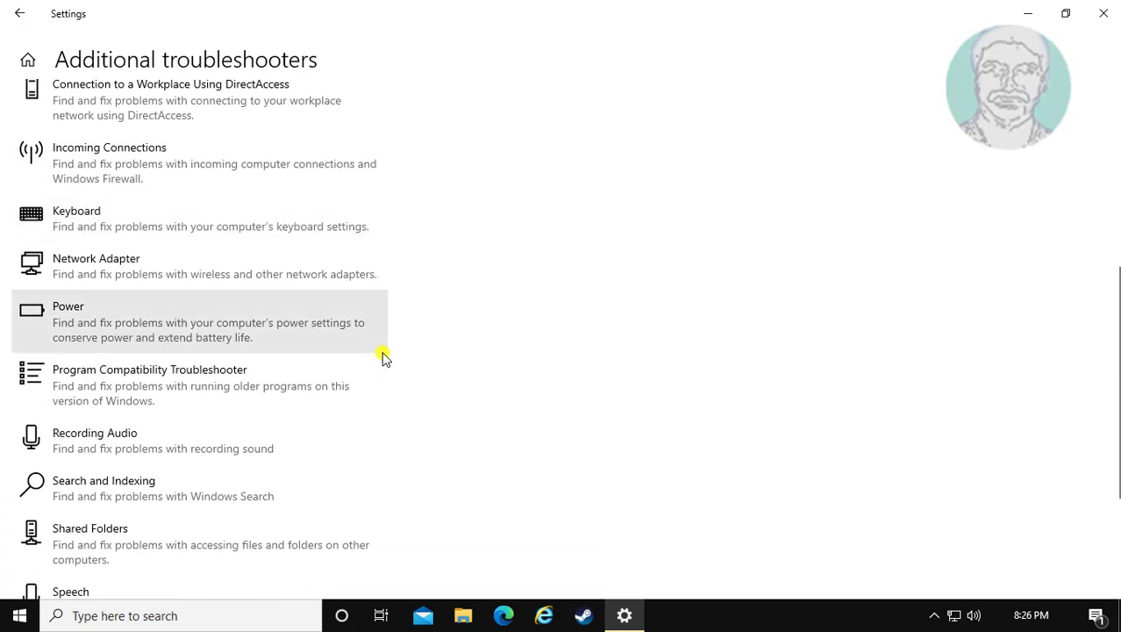
pyautogui.scroll(-3)
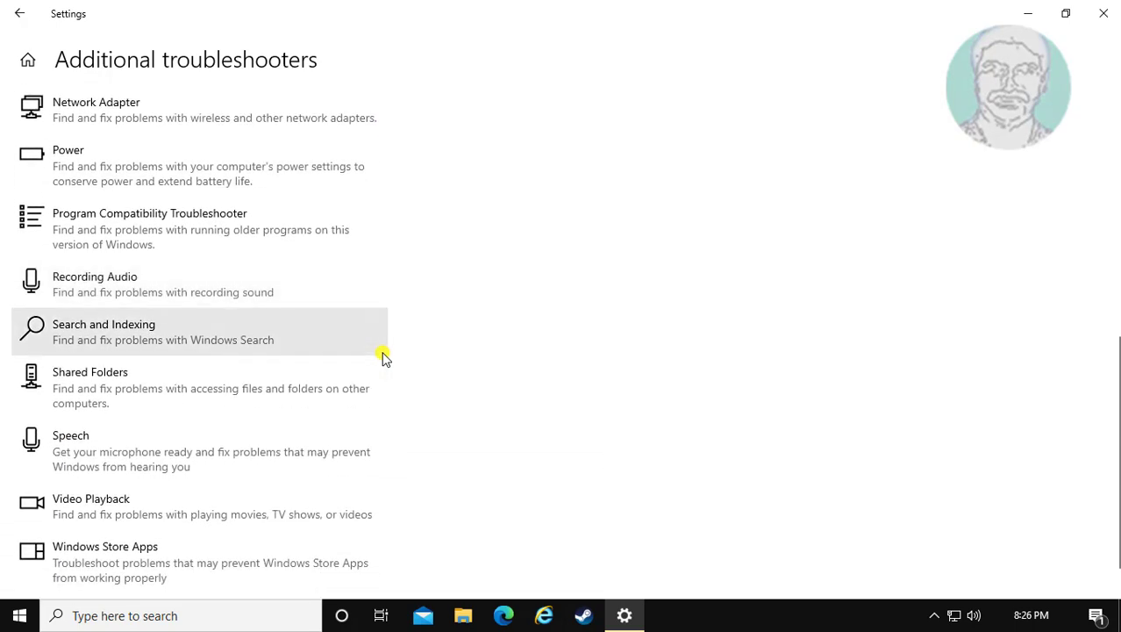
pyautogui.scroll(-3)
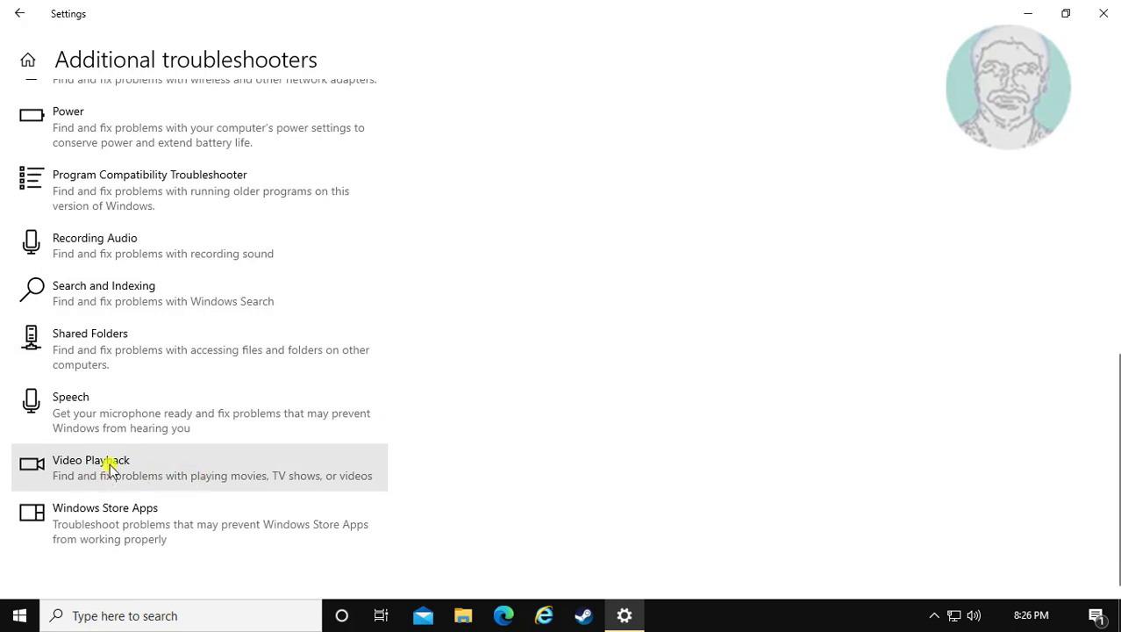
pyautogui.click(91, 460)
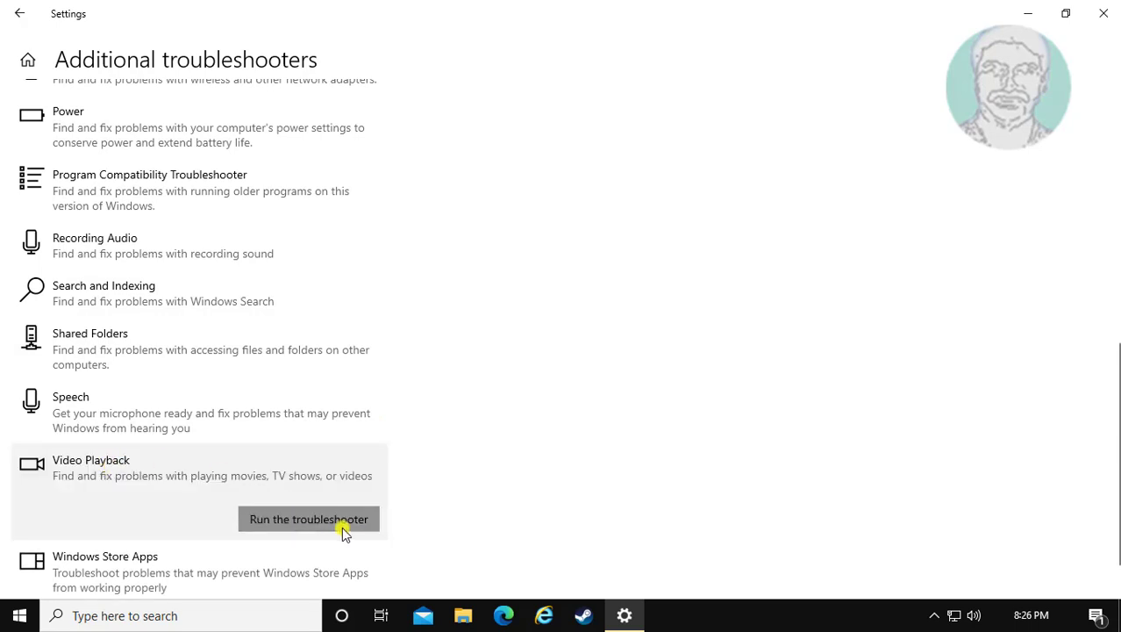
pyautogui.click(309, 519)
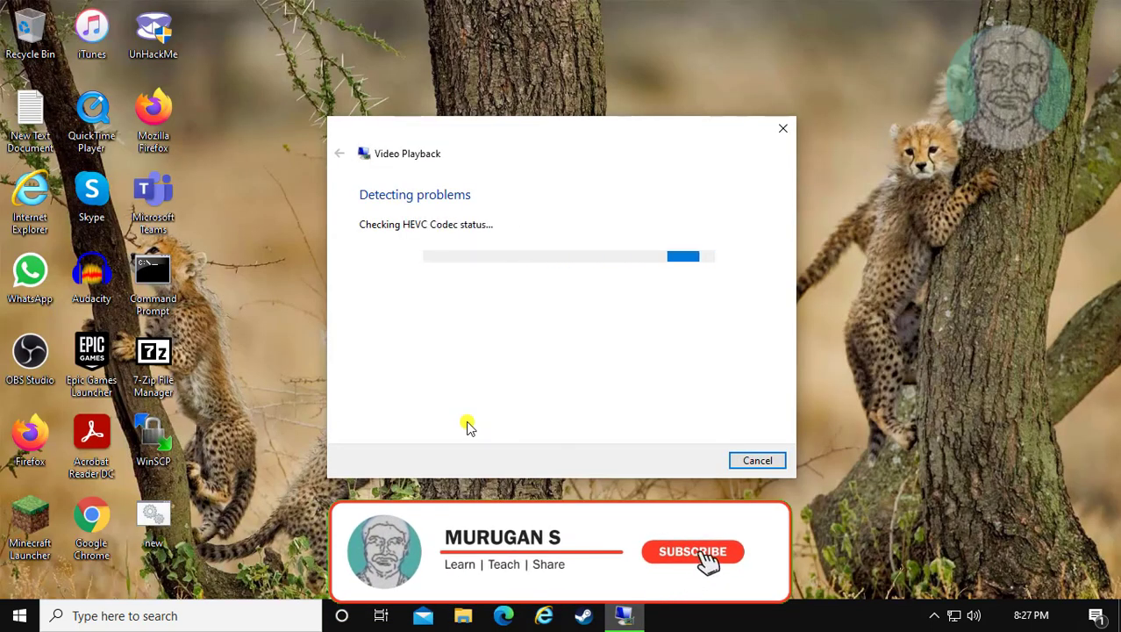
# Step: Continue past the HEVC codec and Can't Play 4K notices, then close the troubleshooter
pyautogui.click(691, 551)
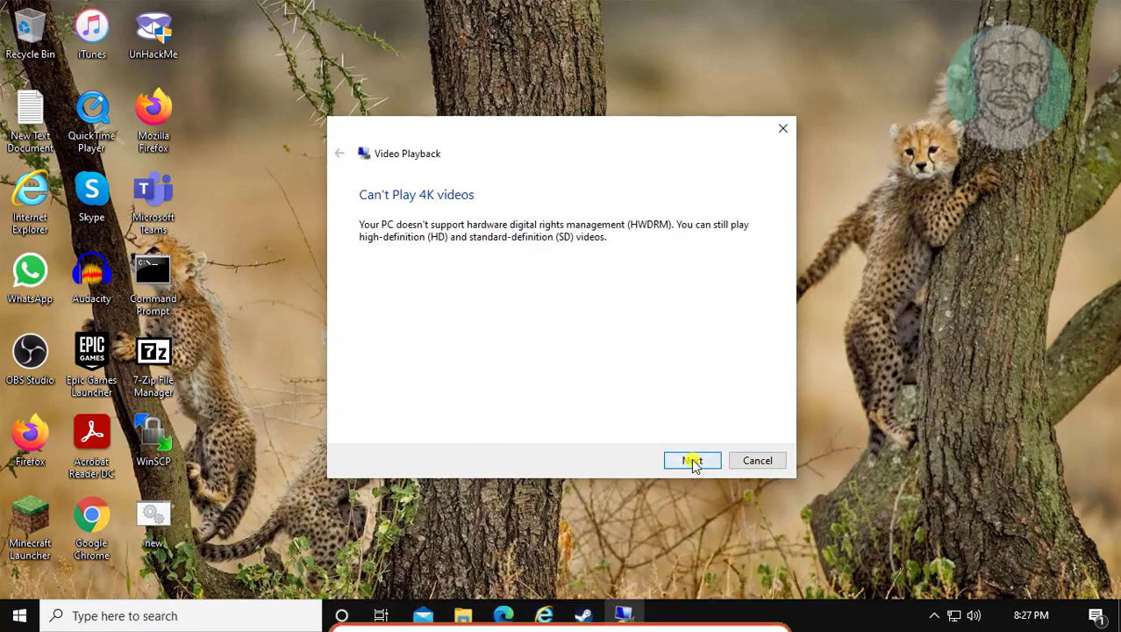
pyautogui.click(691, 460)
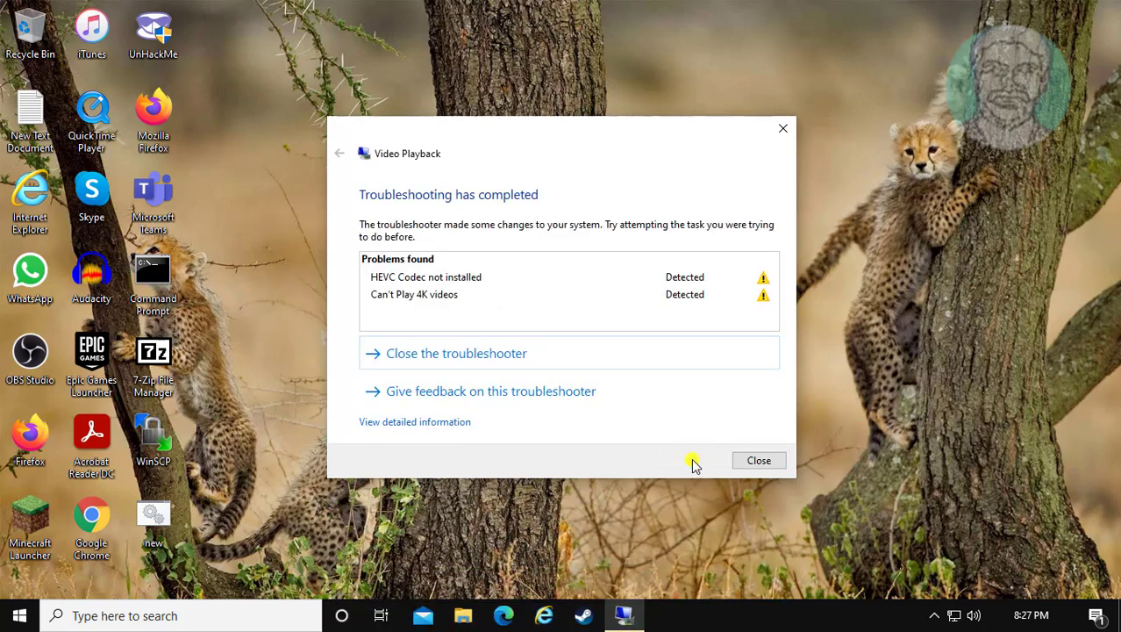
pyautogui.moveTo(498, 367)
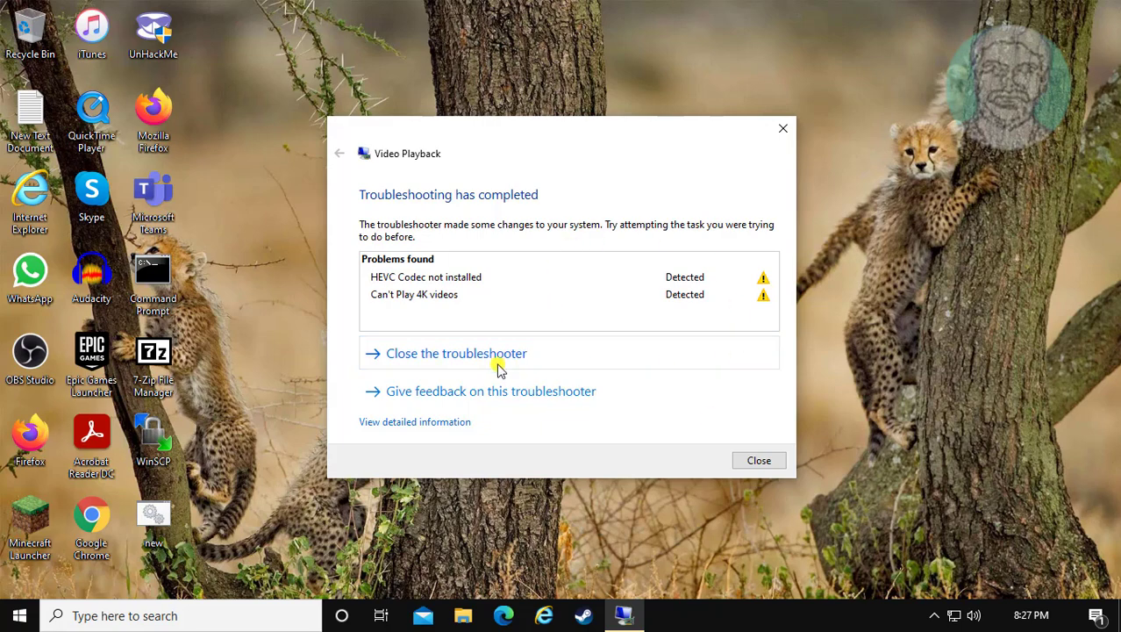
pyautogui.click(758, 460)
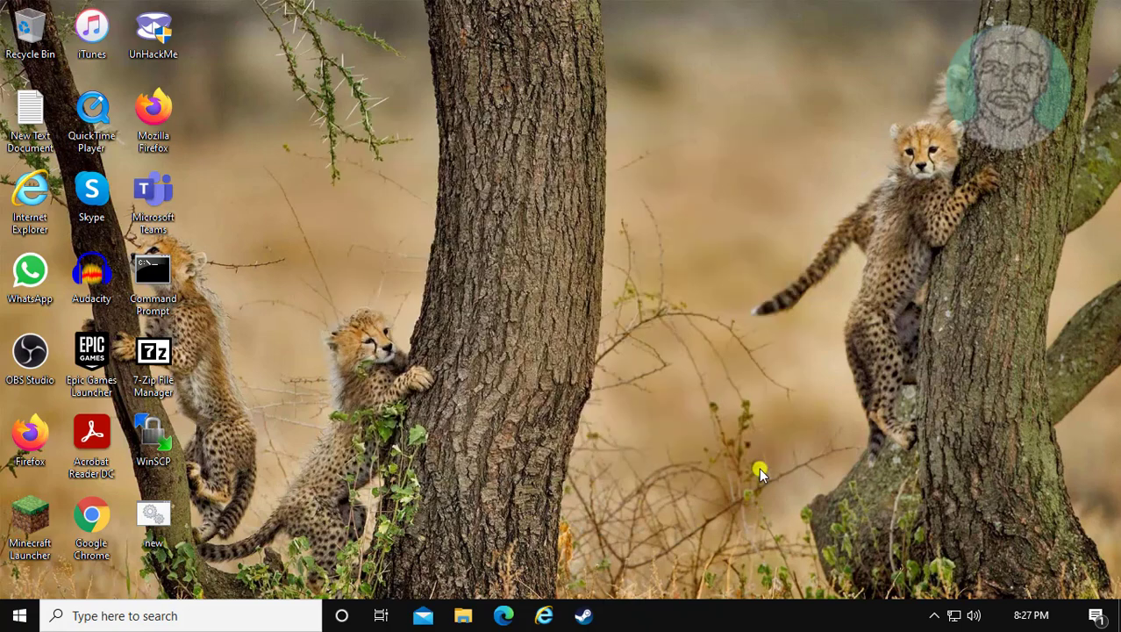